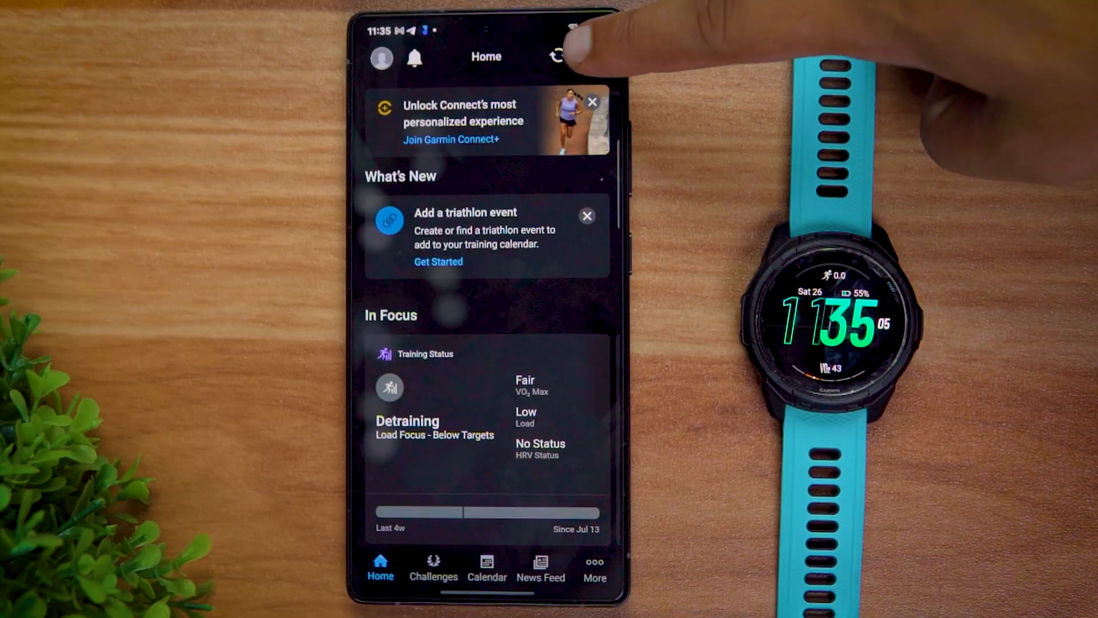
Reach the watch's Units list via its settings, System and Format, still showing miles.
click(558, 57)
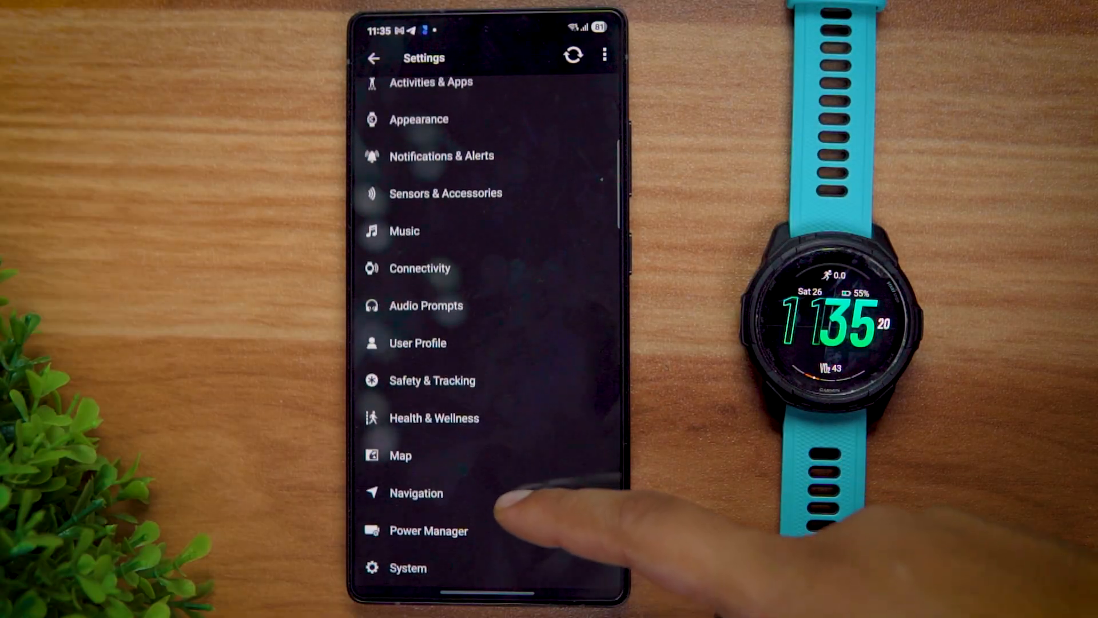
scroll(up, 3)
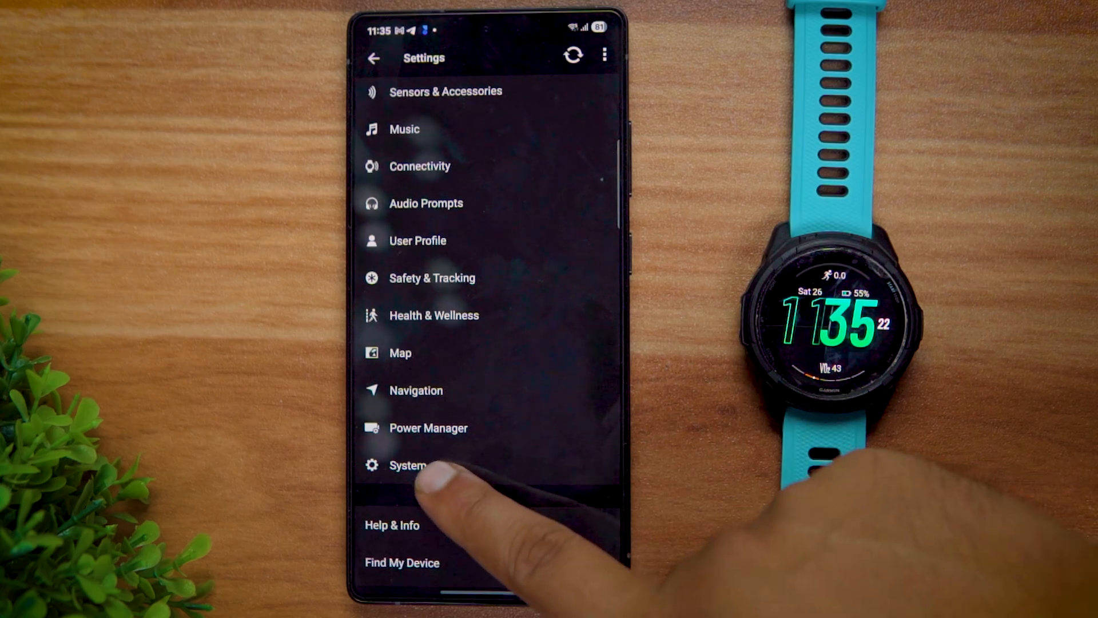
click(409, 466)
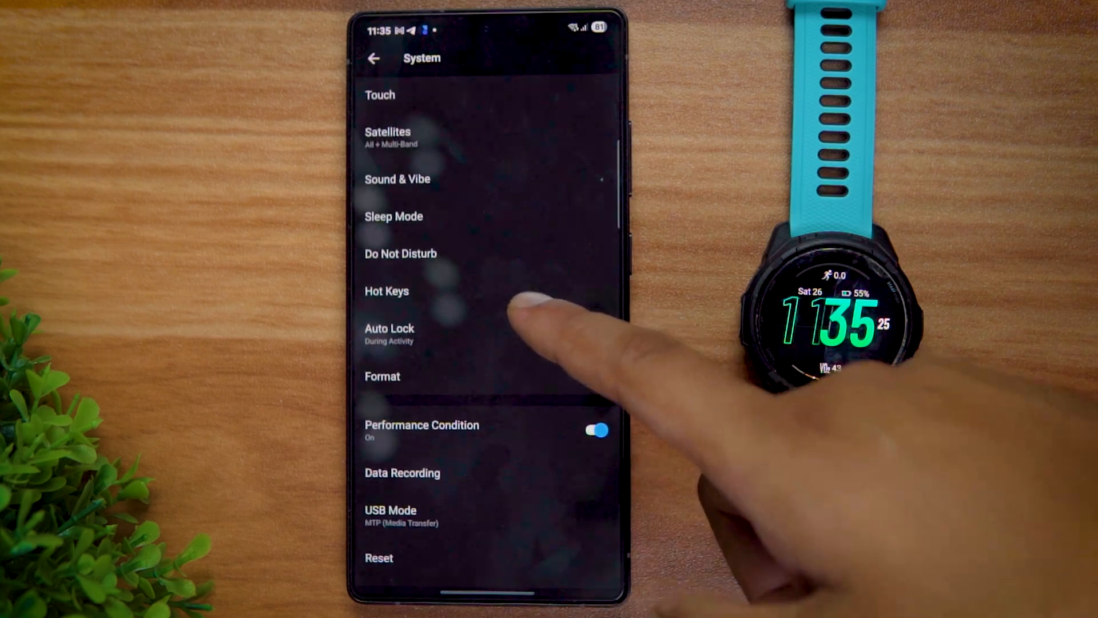
click(382, 376)
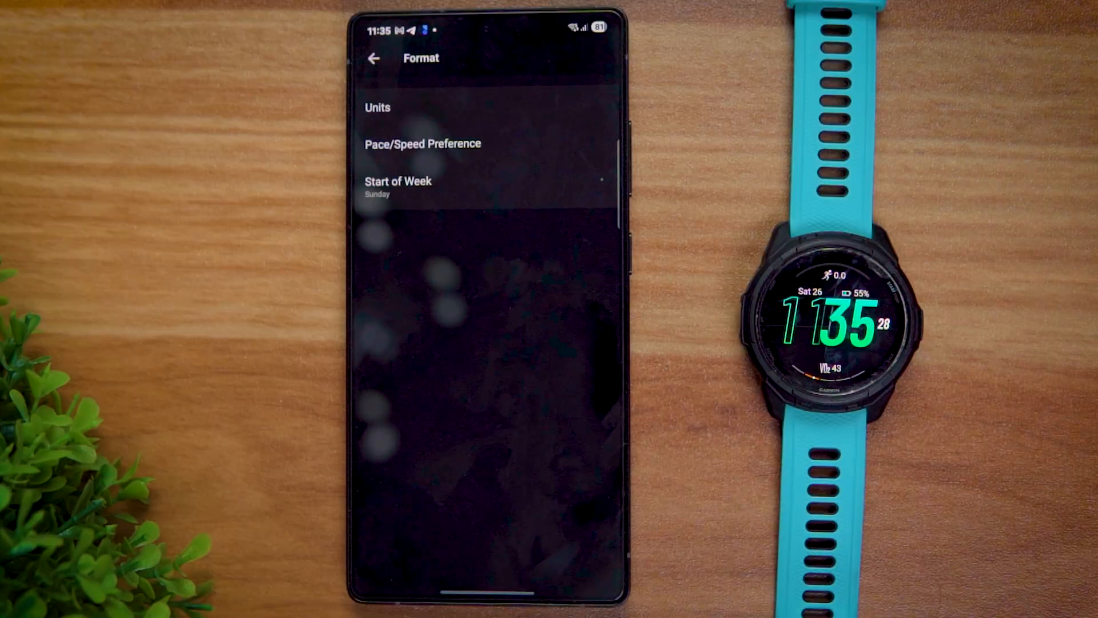
click(378, 108)
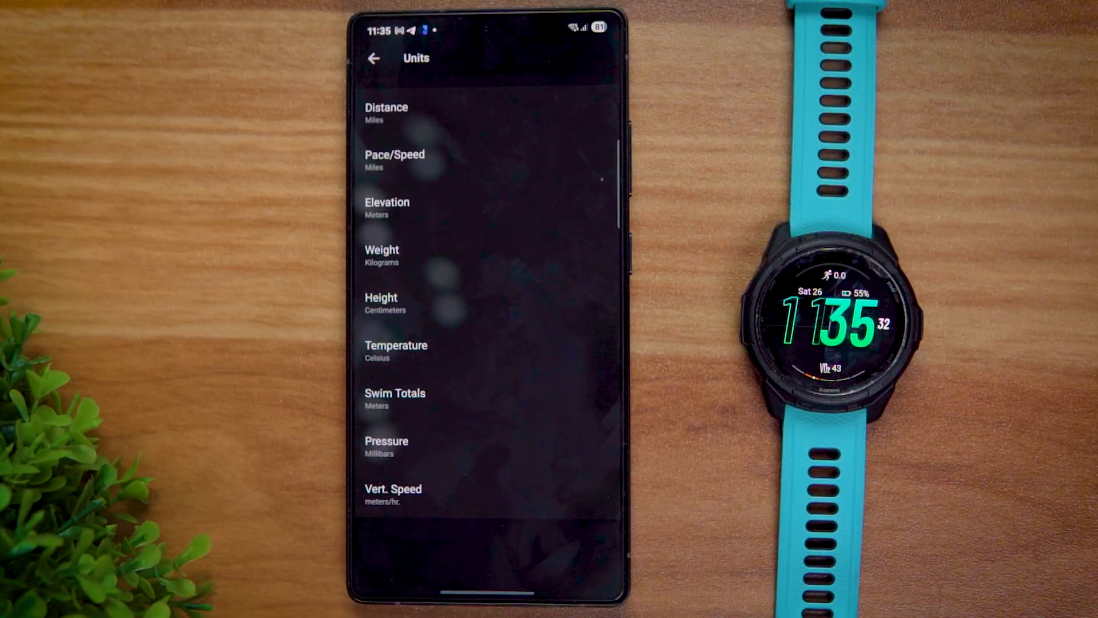
Set Distance and Pace/Speed to kilometers, then return to the home dashboard.
click(385, 113)
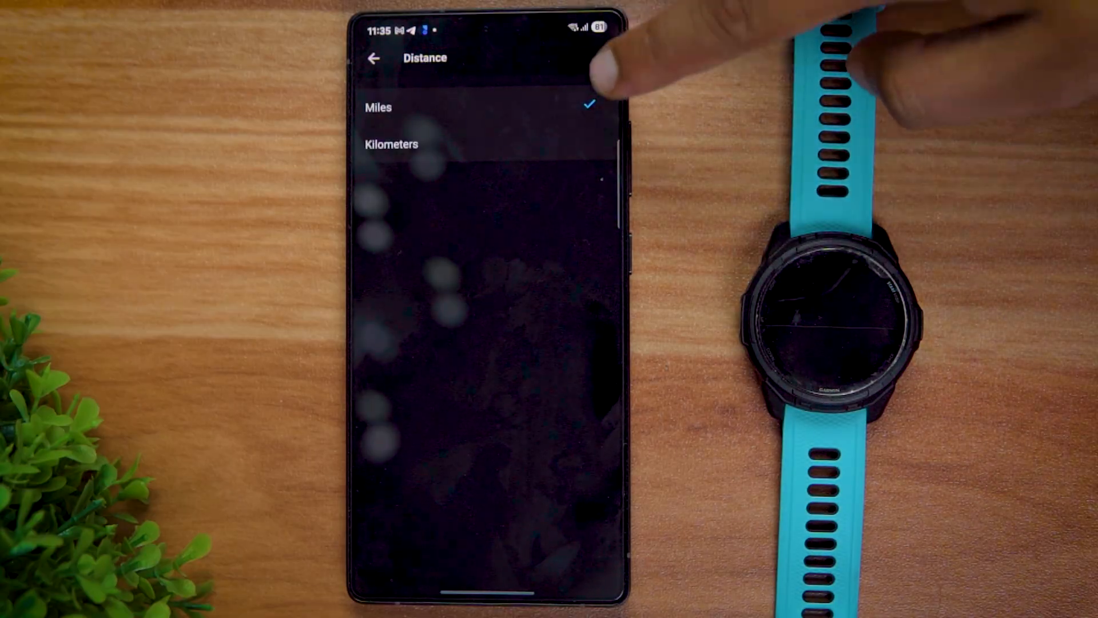
click(375, 58)
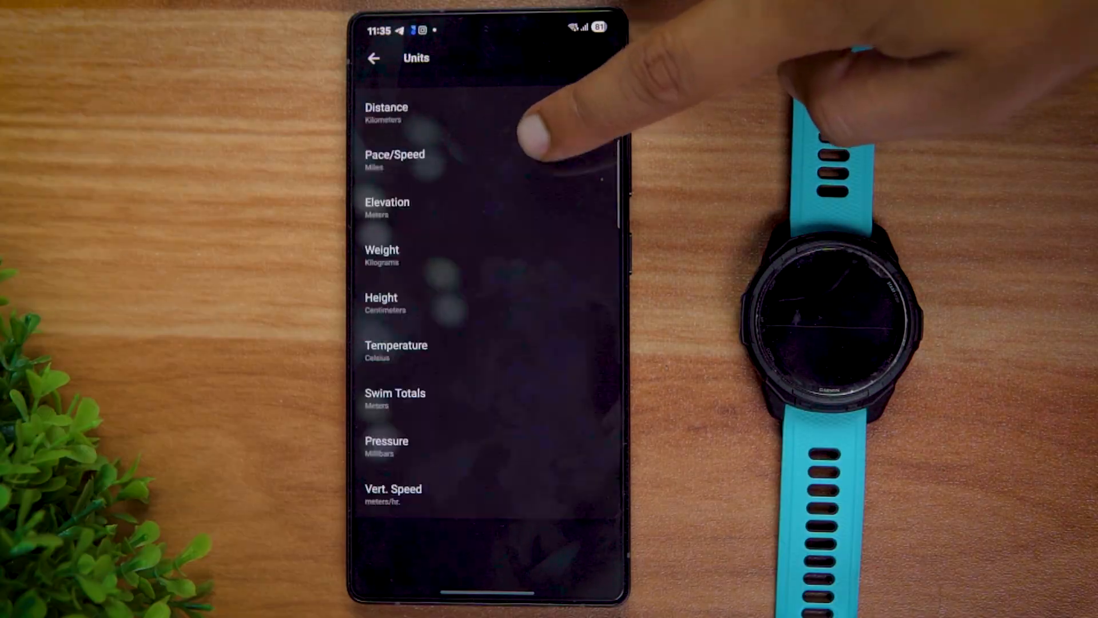
click(395, 160)
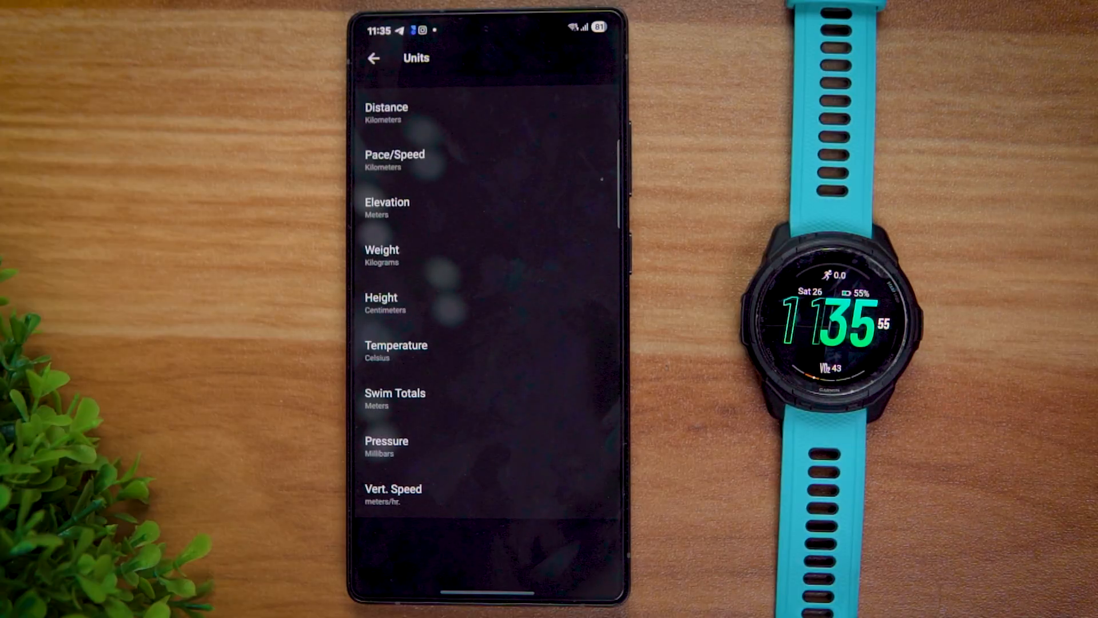
click(375, 58)
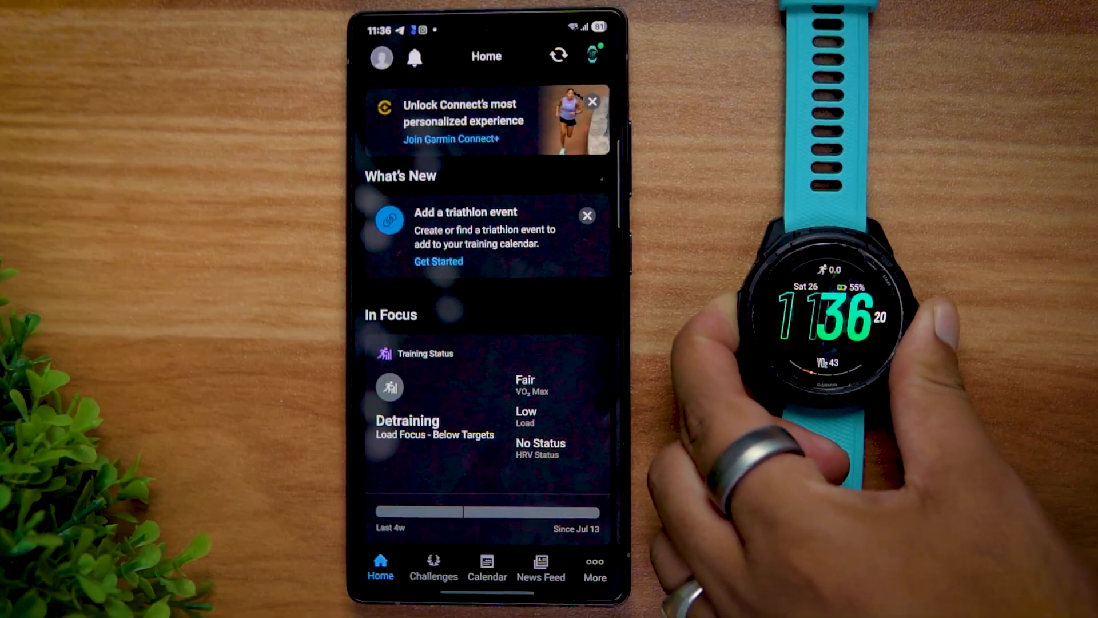